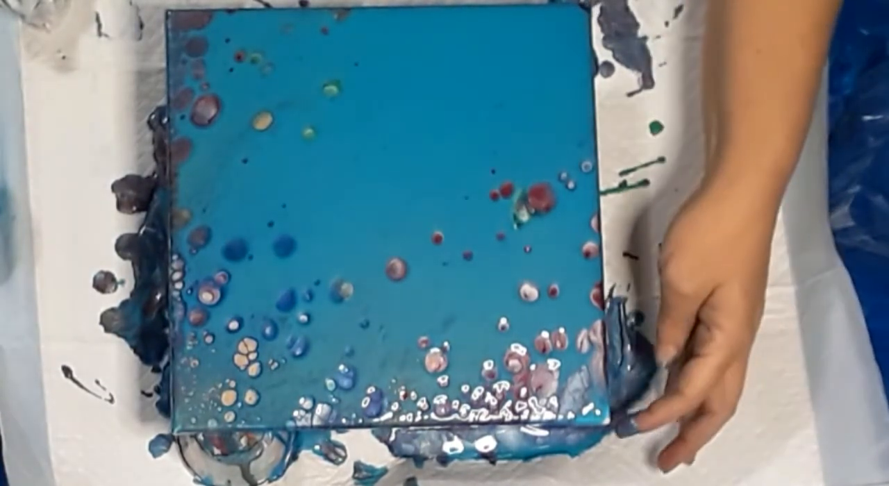
mouse_move(730, 84)
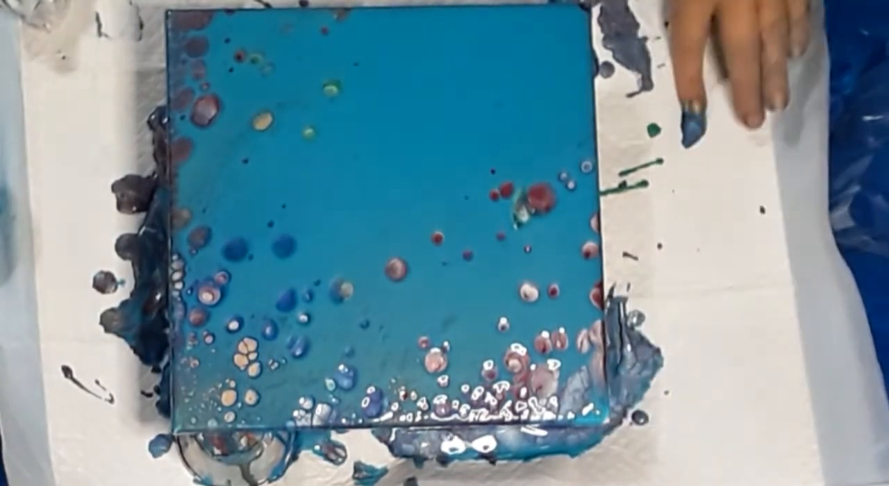